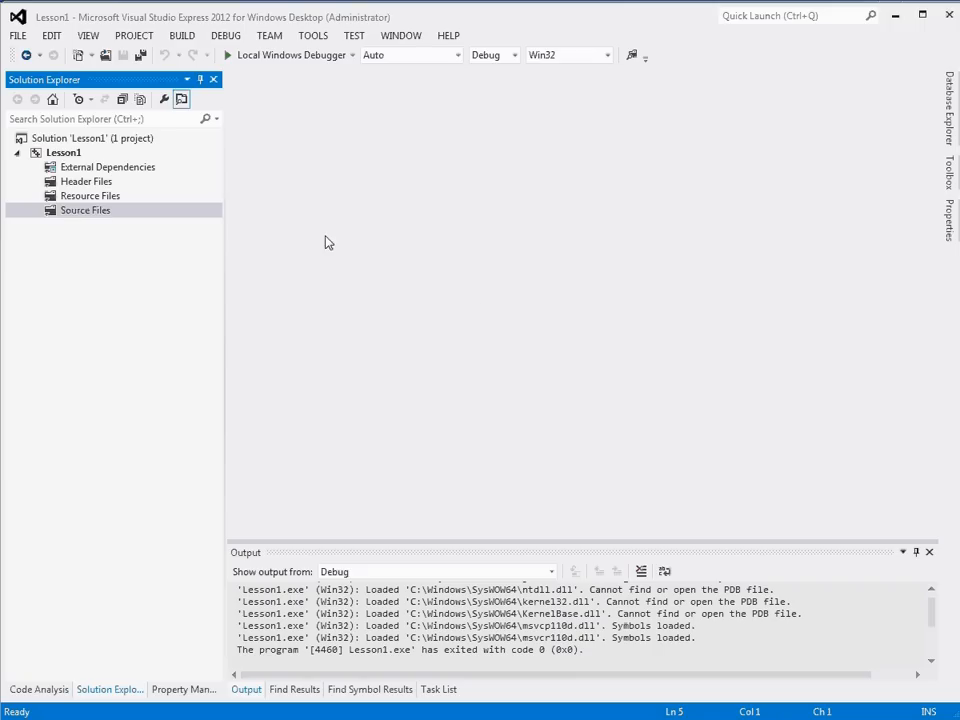
{"action": "mouse_move", "coordinate": [140, 218]}
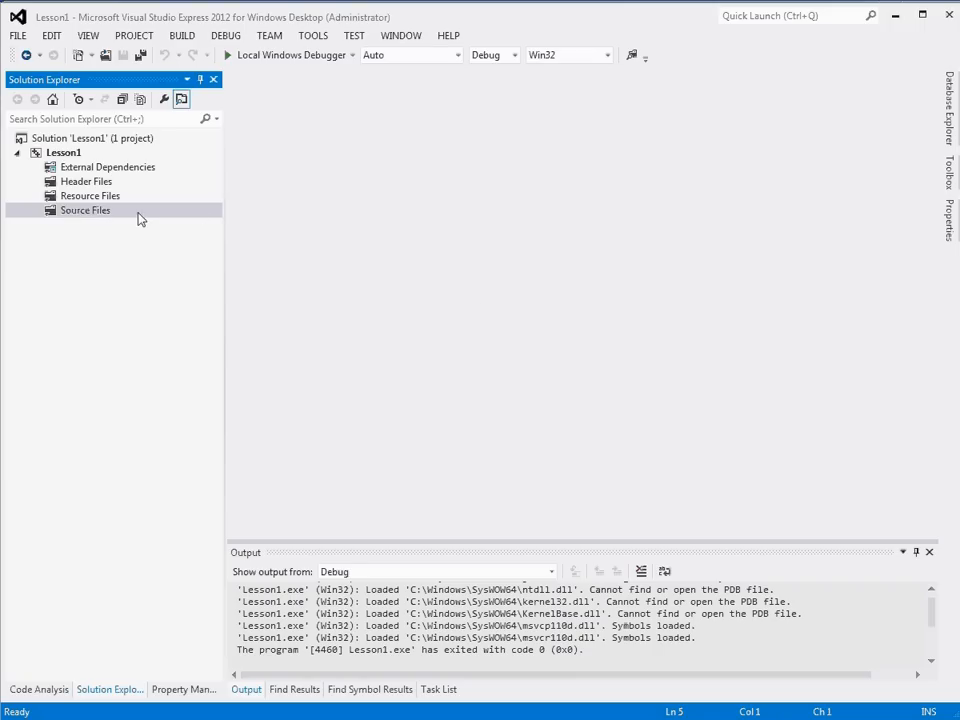
- Bring up the context actions for the Source Files folder in Solution Explorer
{"action": "right_click", "coordinate": [84, 210]}
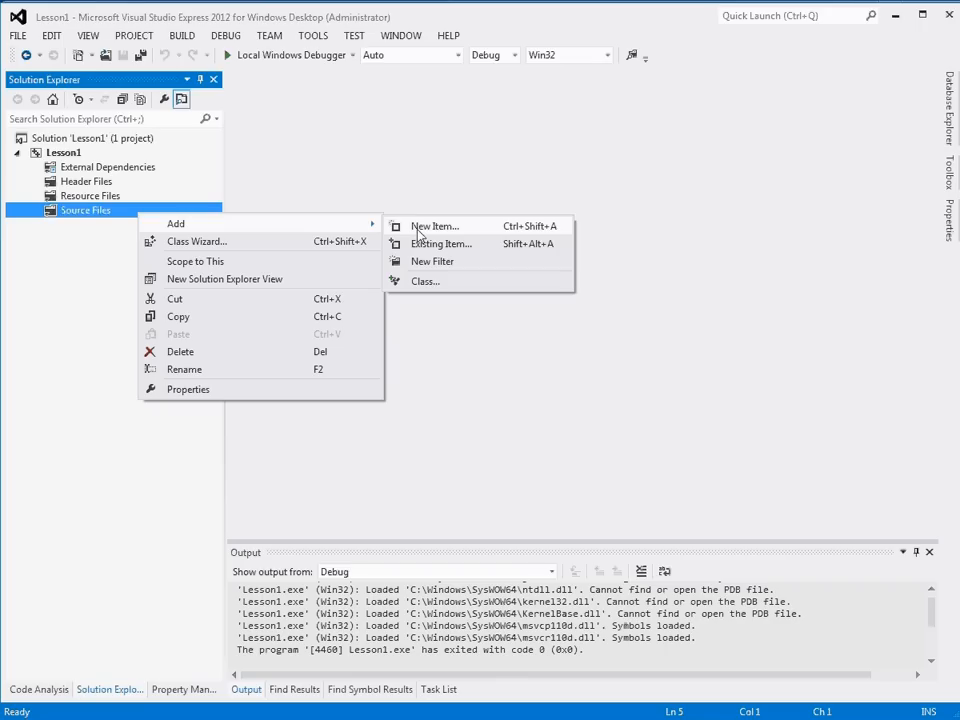
{"action": "mouse_move", "coordinate": [452, 230]}
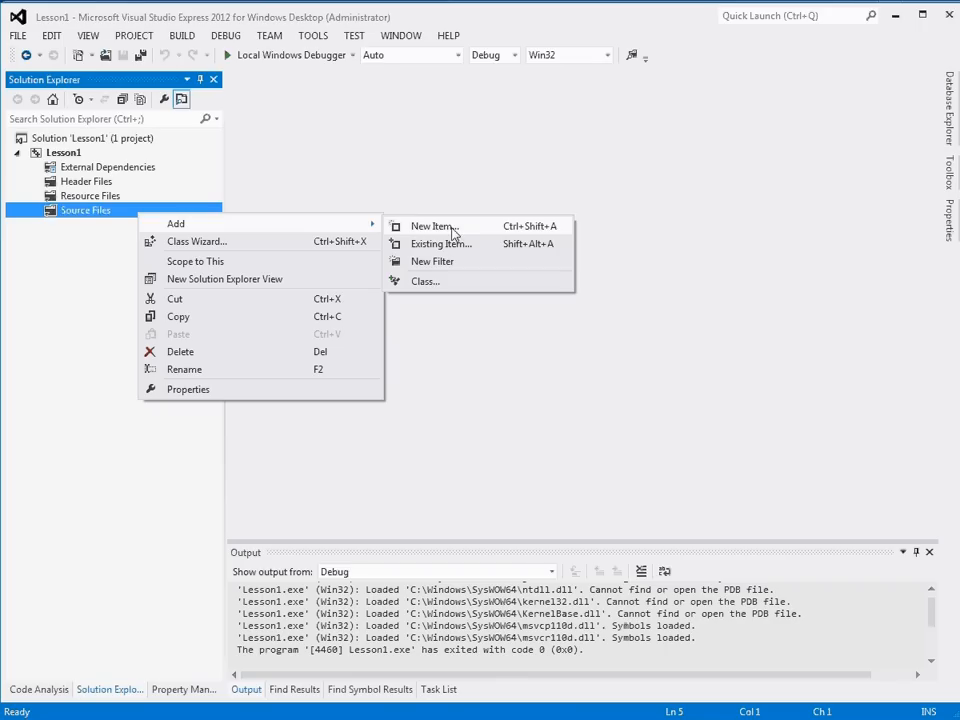
- Add a new C++ File (.cpp) named main.cpp to Source Files and open it empty
{"action": "left_click", "coordinate": [432, 224]}
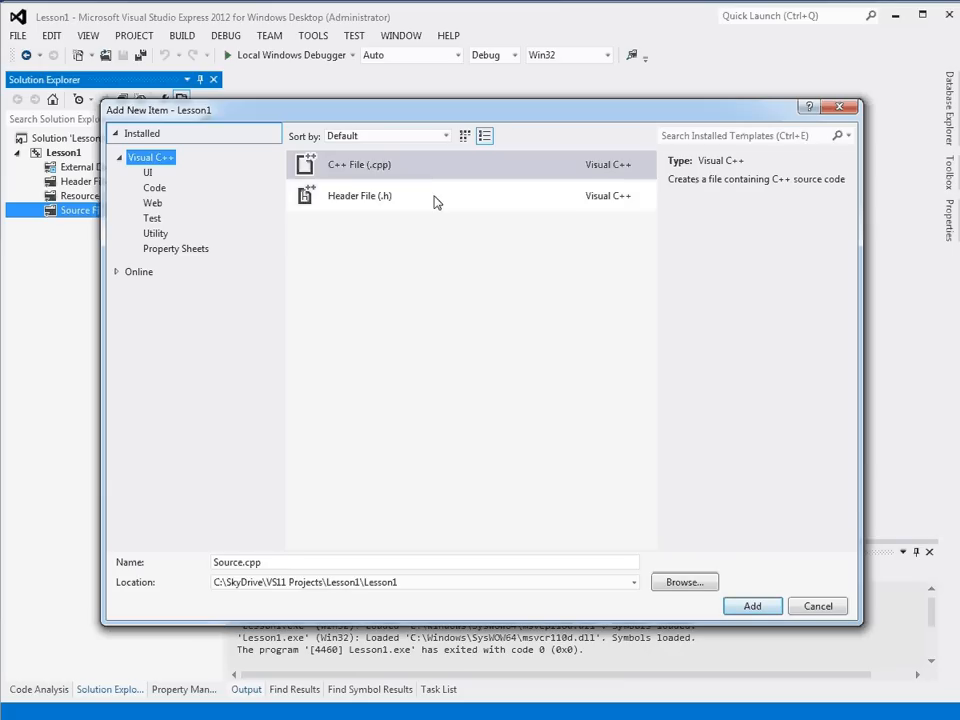
{"action": "left_click", "coordinate": [356, 164]}
{"action": "type", "text": "main"}
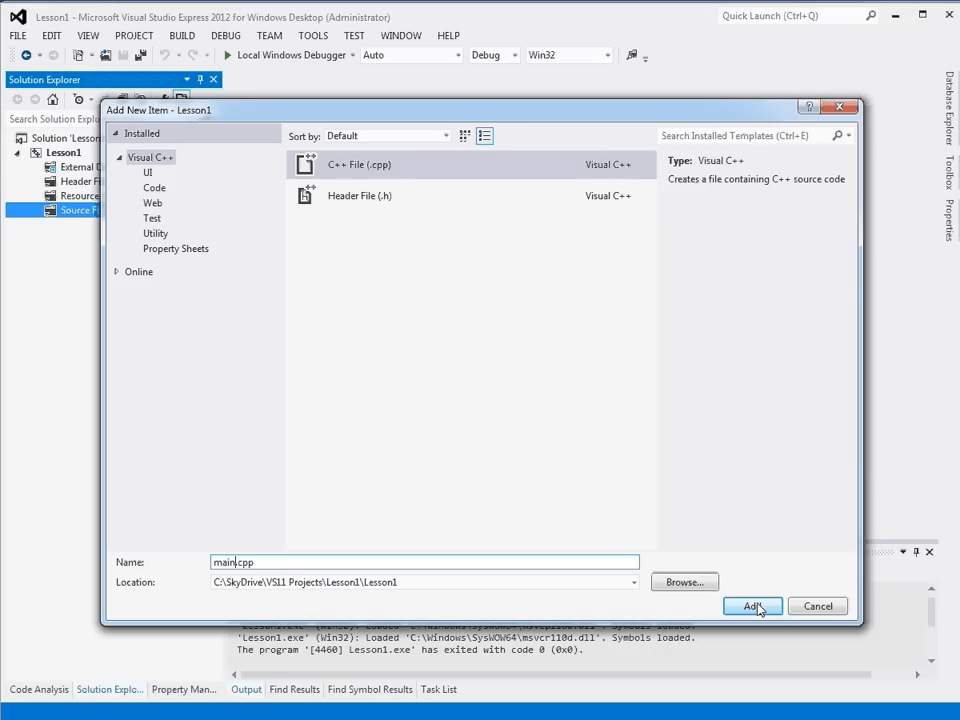
{"action": "left_click", "coordinate": [752, 606]}
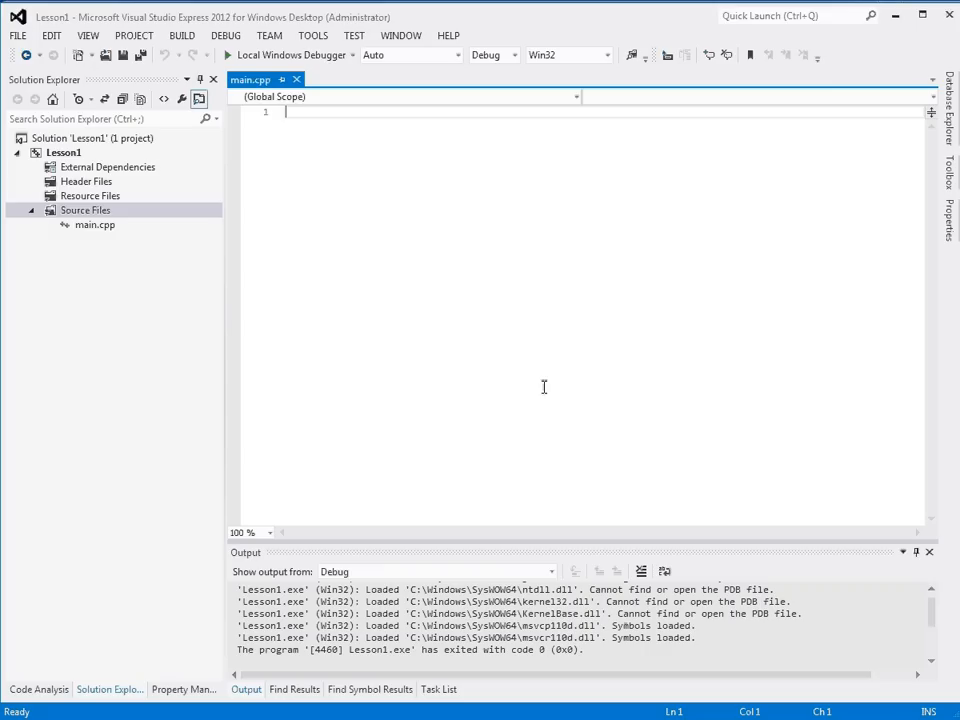
- Begin main.cpp with #include <iostream> and using namespace std;
{"action": "left_click", "coordinate": [96, 224]}
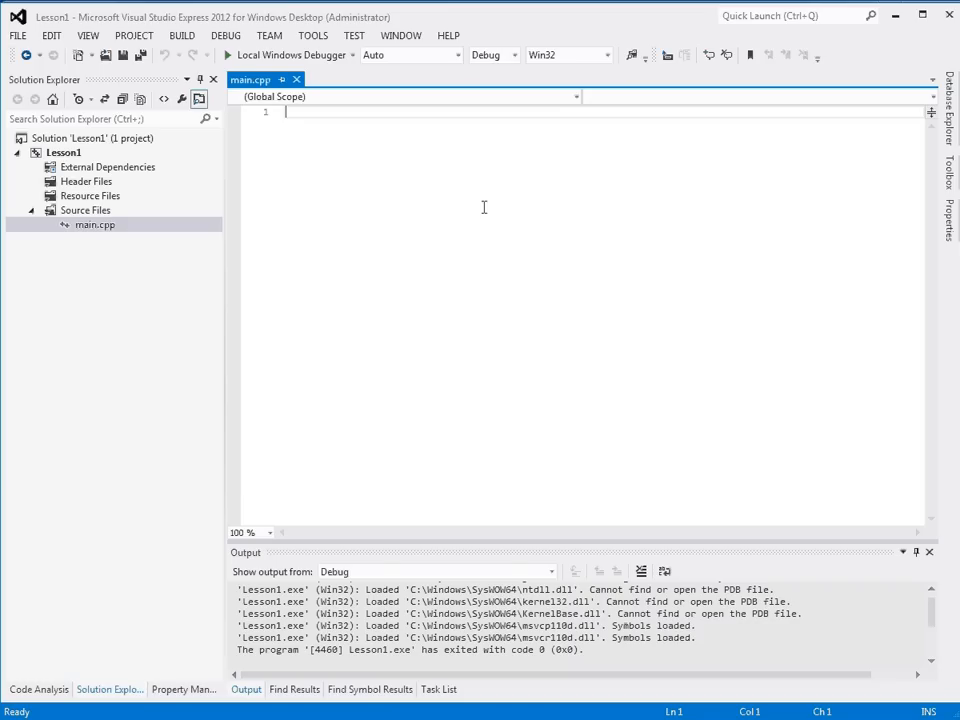
{"action": "type", "text": "#include <iost"}
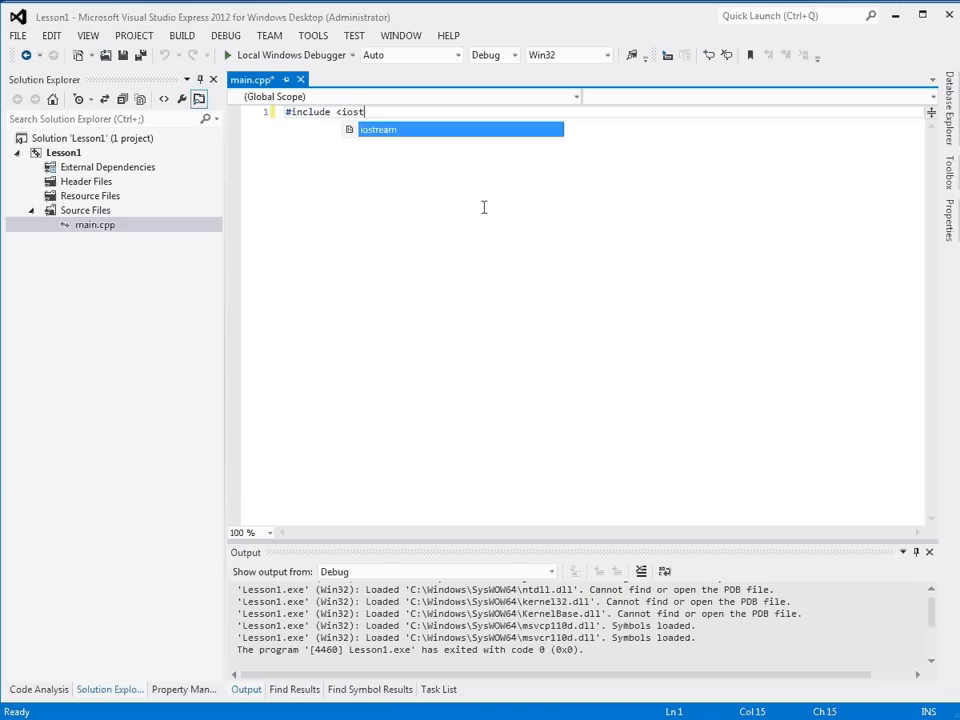
{"action": "key", "text": "Enter"}
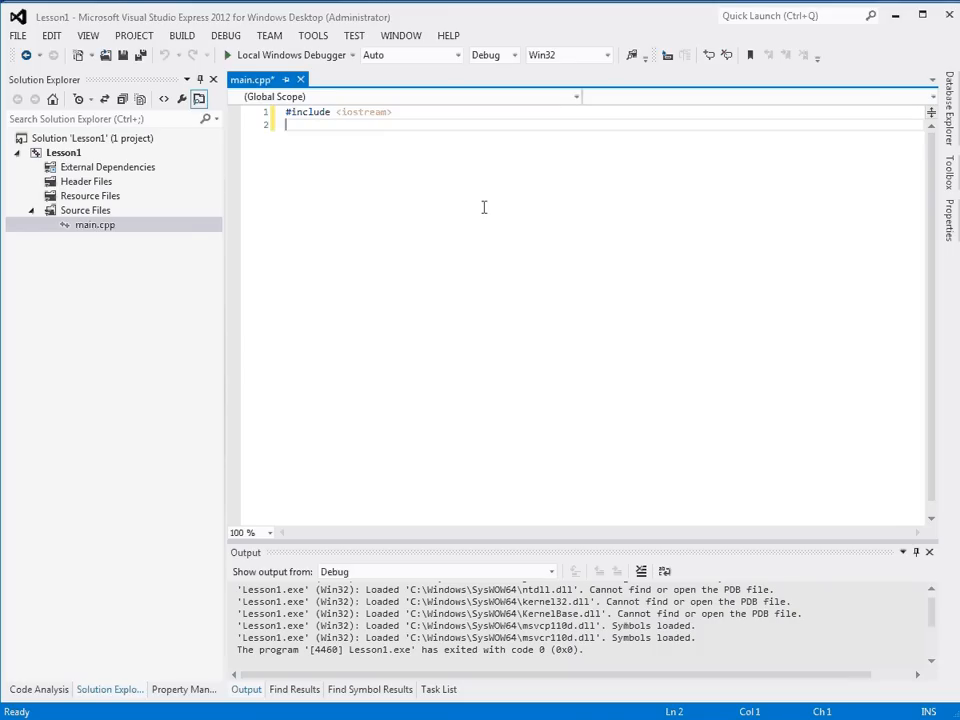
{"action": "type", "text": "using namespace std;"}
{"action": "type", "text": "int mai"}
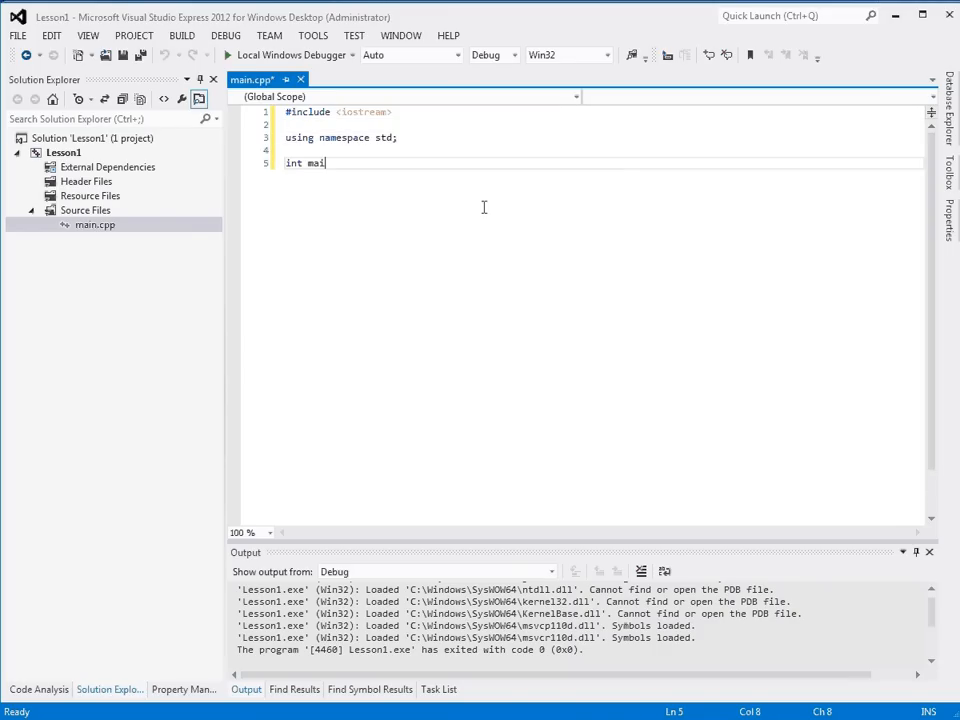
- Write int main() that prints "Hello World!", waits with cin.get(), and returns 0
{"action": "type", "text": "n()"}
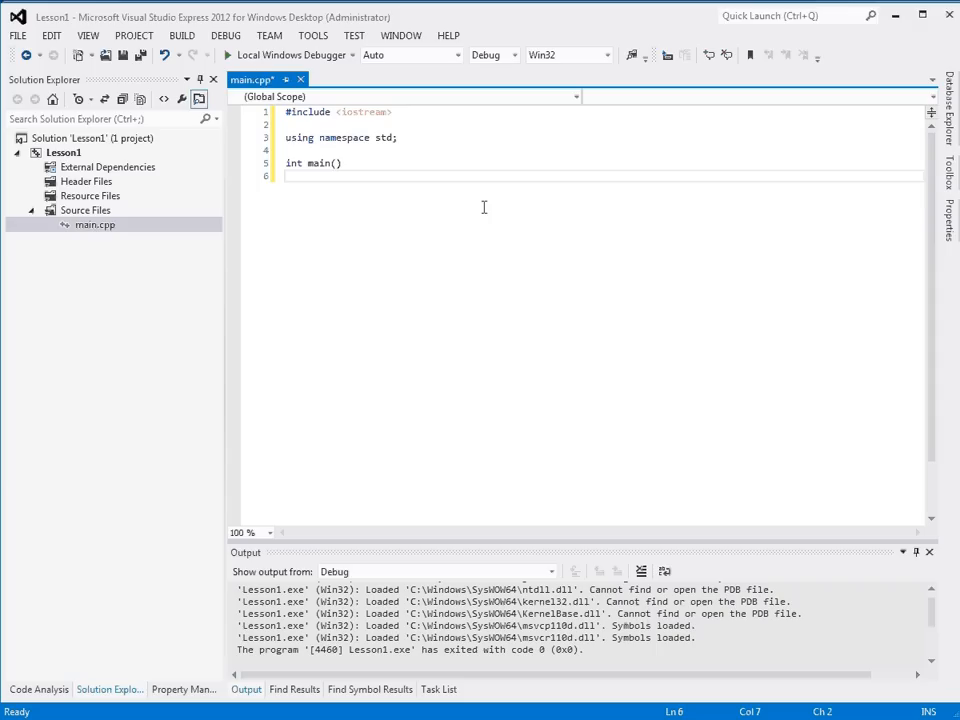
{"action": "type", "text": "{"}
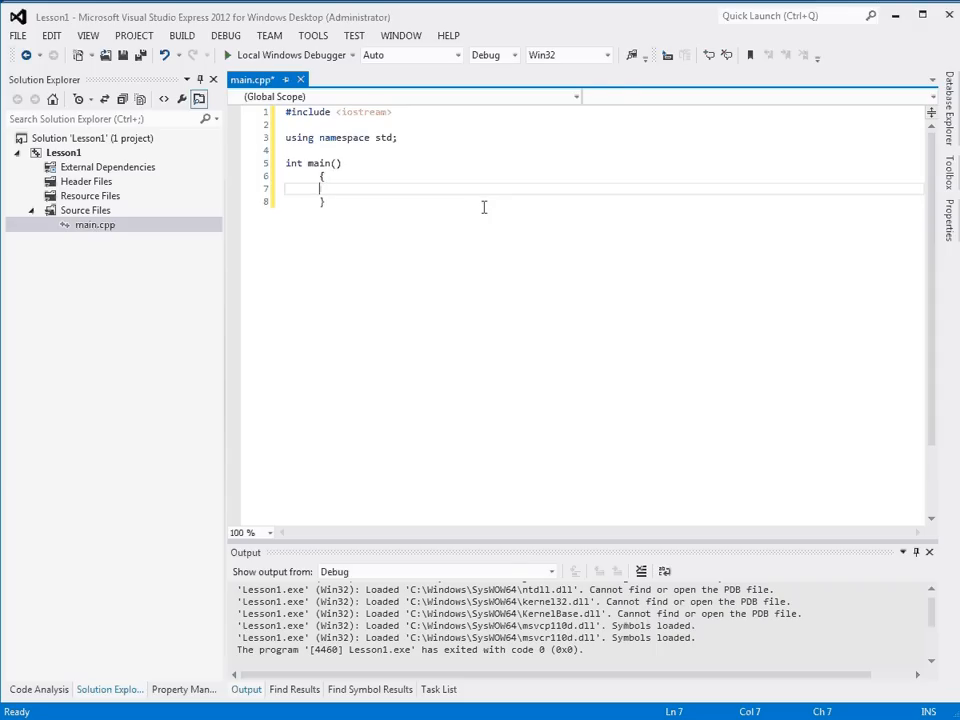
{"action": "type", "text": "cout << \"Hello World!\";"}
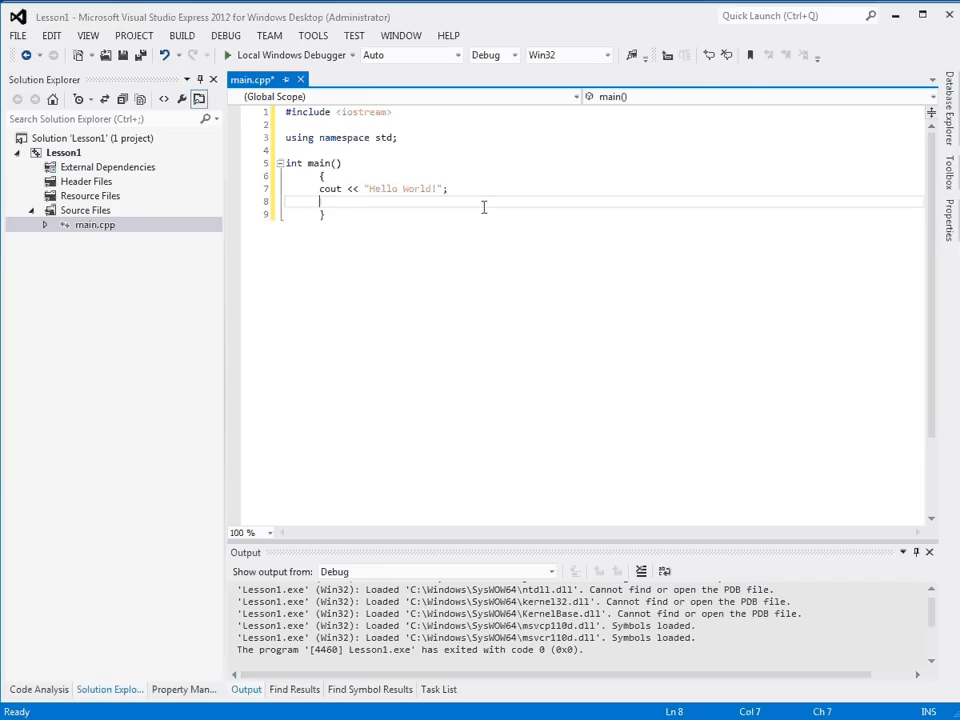
{"action": "type", "text": "cin.get();"}
{"action": "type", "text": "r"}
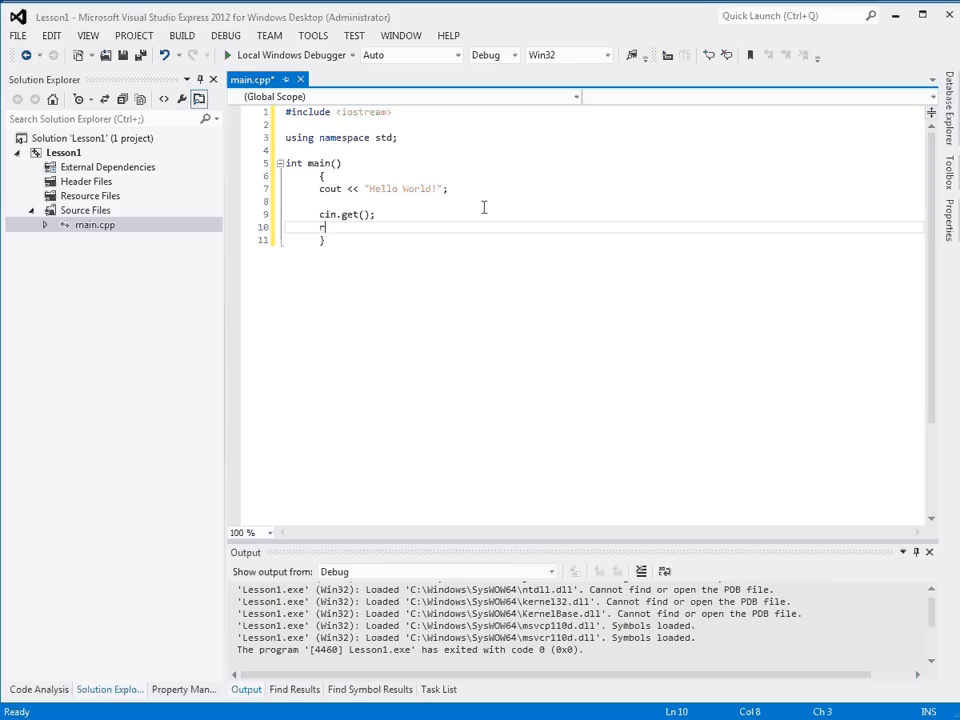
{"action": "type", "text": "eturn 0;"}
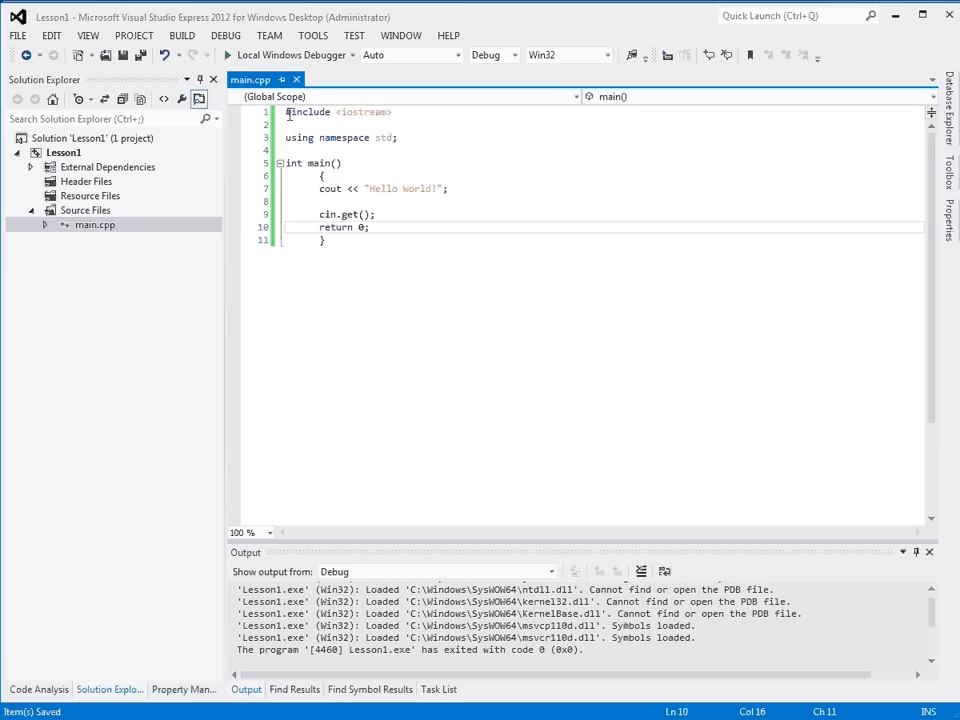
{"action": "mouse_move", "coordinate": [418, 200]}
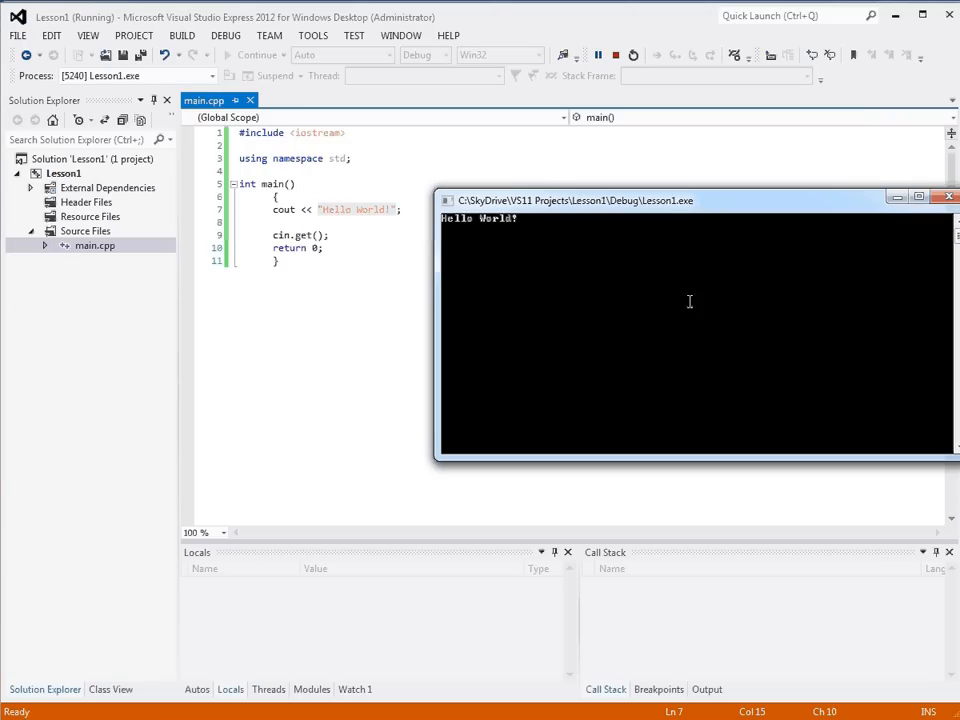
- Run the program with the Local Windows Debugger so the console shows Hello World!
{"action": "left_click_drag", "start_coordinate": [576, 200], "coordinate": [560, 198]}
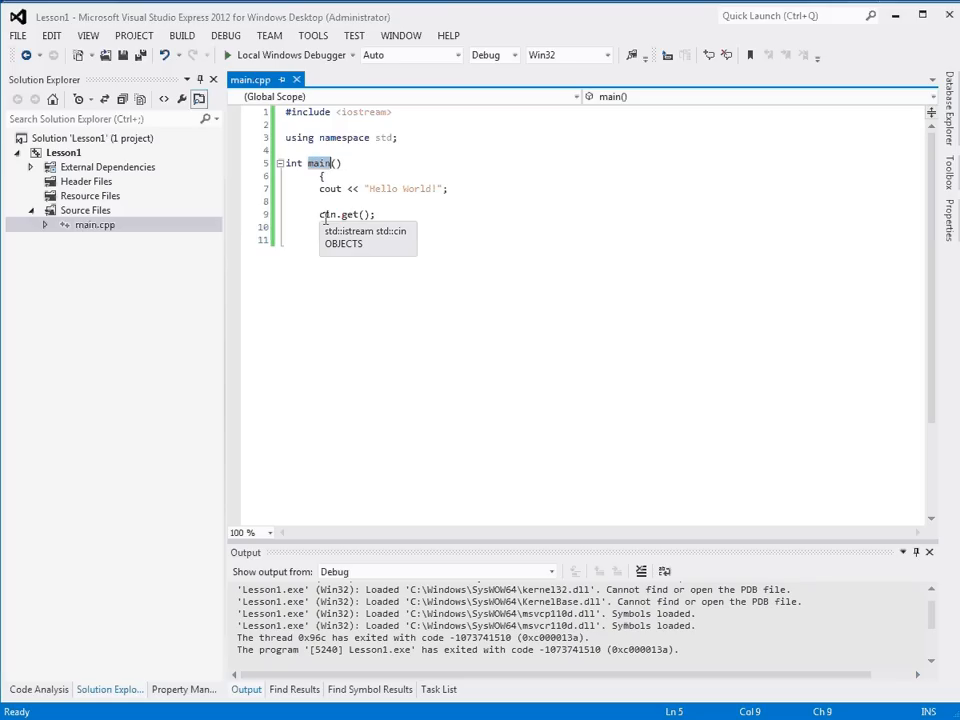
{"action": "type", "text": "return 0;"}
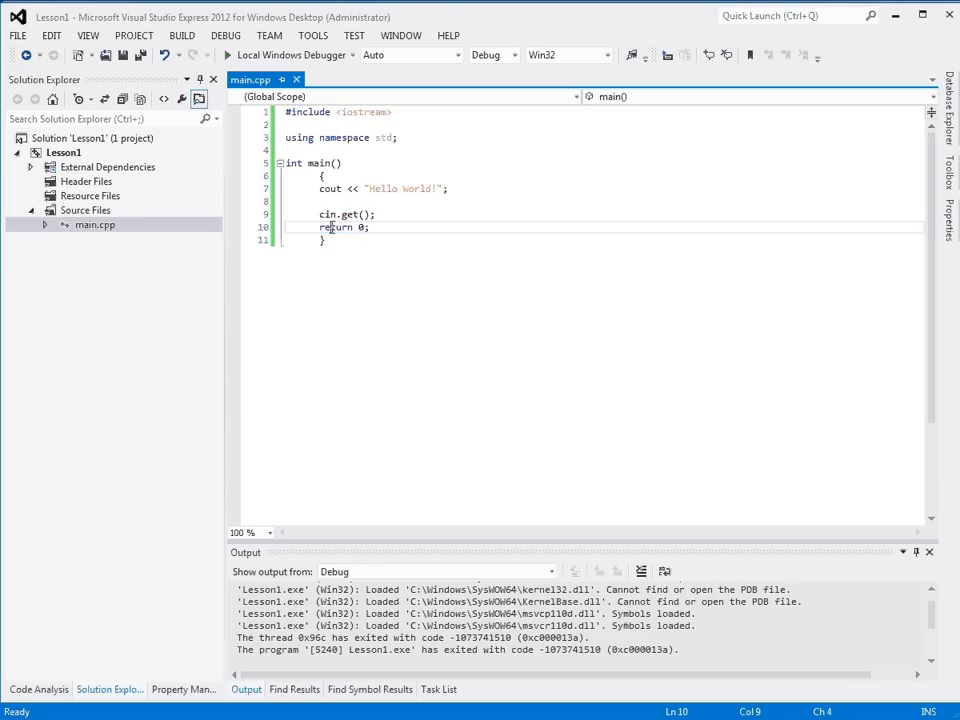
{"action": "double_click", "coordinate": [336, 228]}
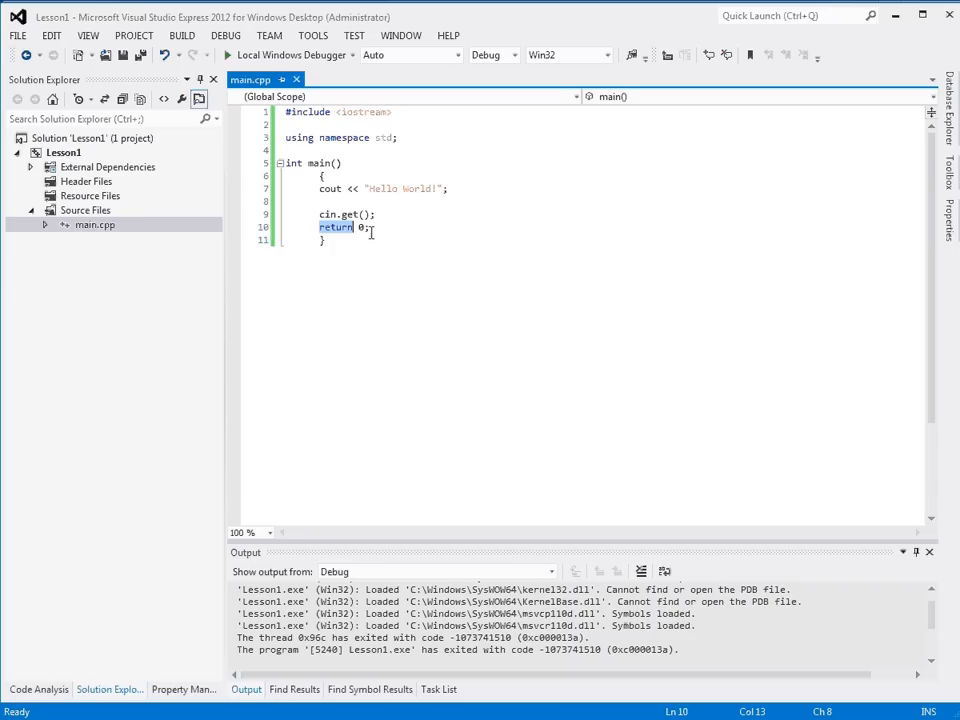
{"action": "left_click", "coordinate": [360, 228]}
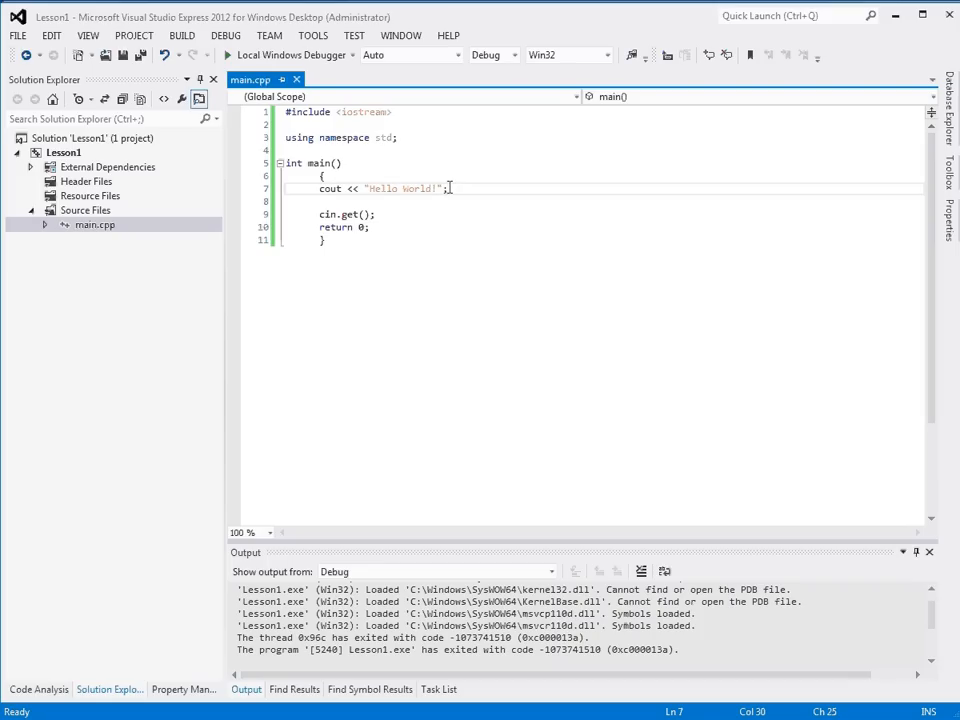
{"action": "left_click", "coordinate": [410, 110]}
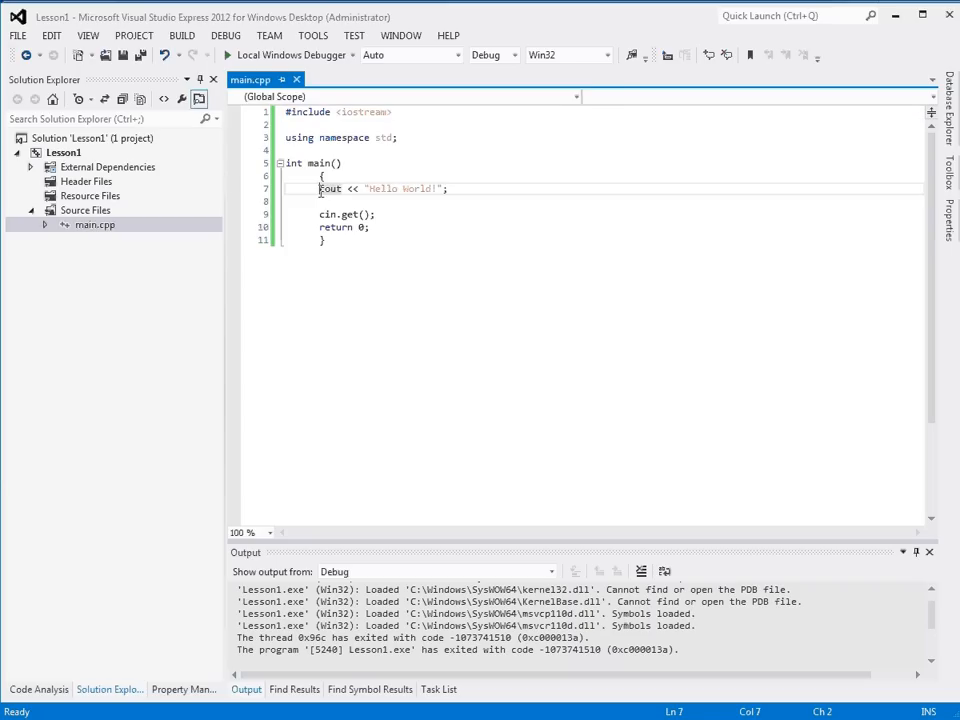
{"action": "triple_click", "coordinate": [390, 188]}
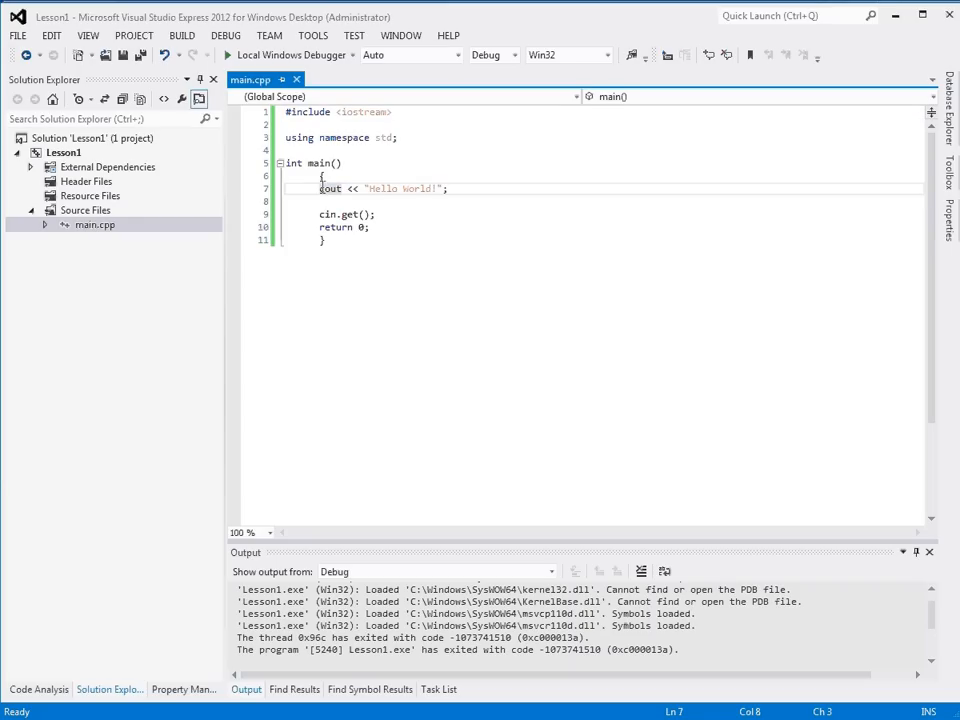
{"action": "double_click", "coordinate": [330, 188]}
{"action": "type", "text": "s"}
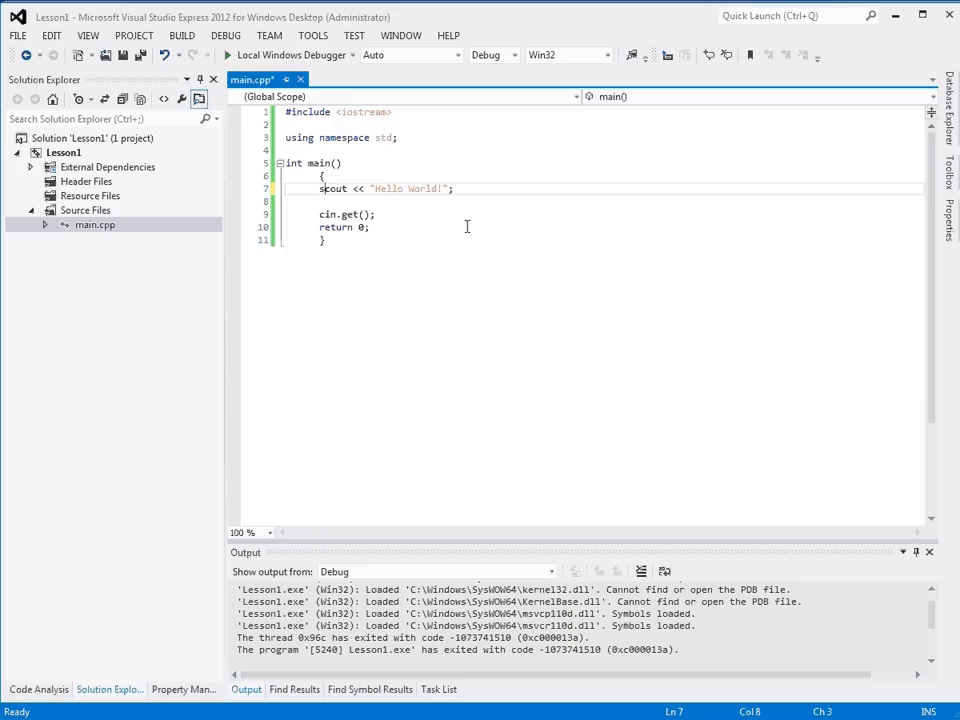
{"action": "type", "text": "td::"}
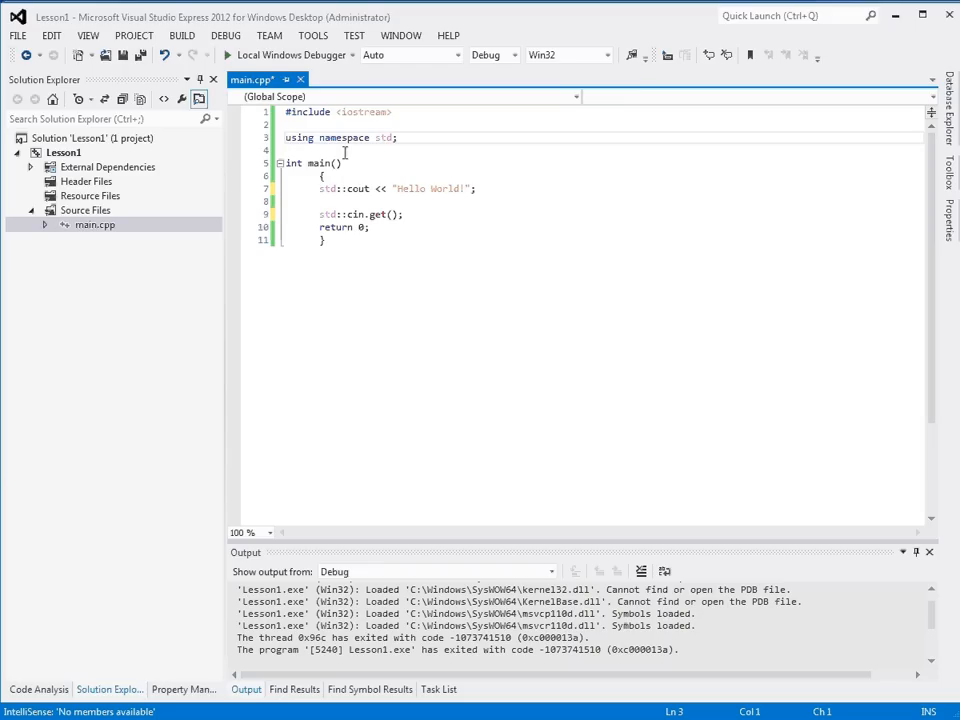
{"action": "type", "text": "//"}
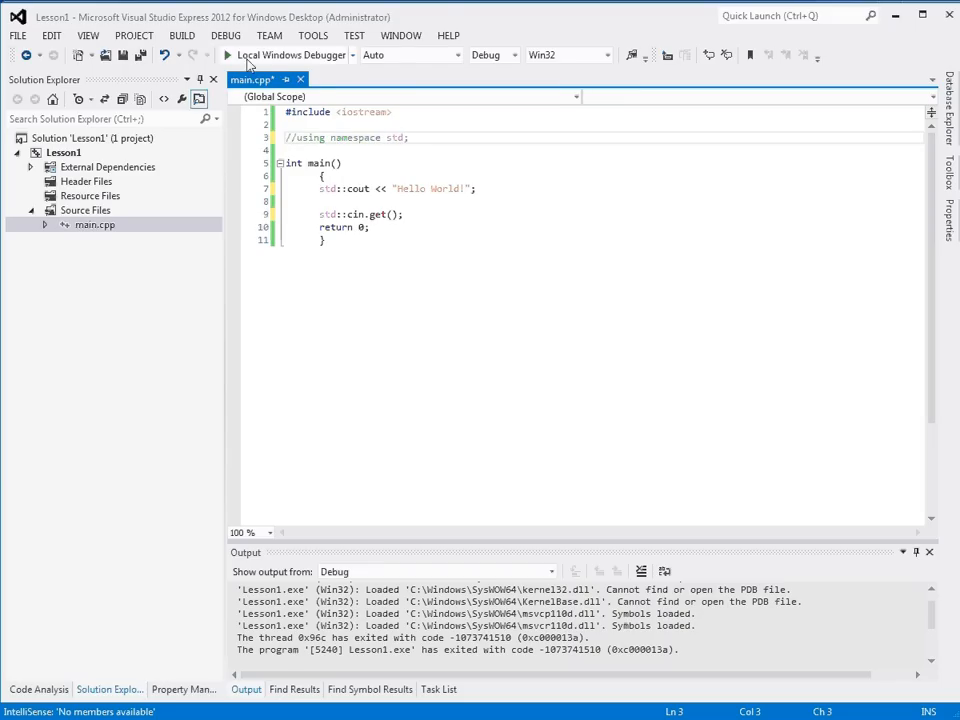
{"action": "left_click", "coordinate": [234, 56]}
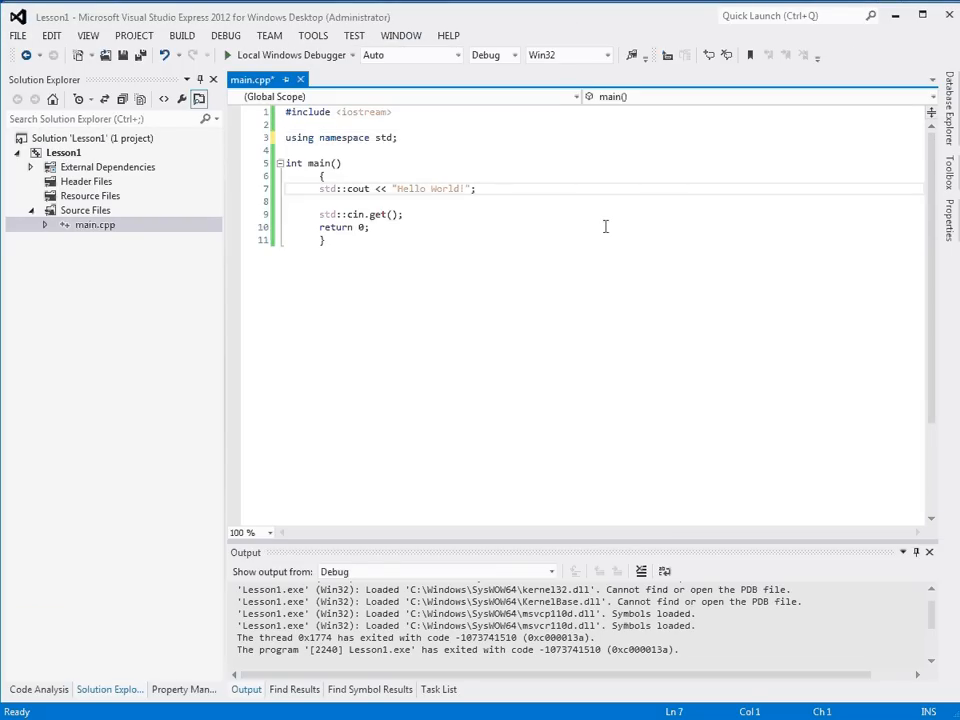
{"action": "double_click", "coordinate": [328, 188]}
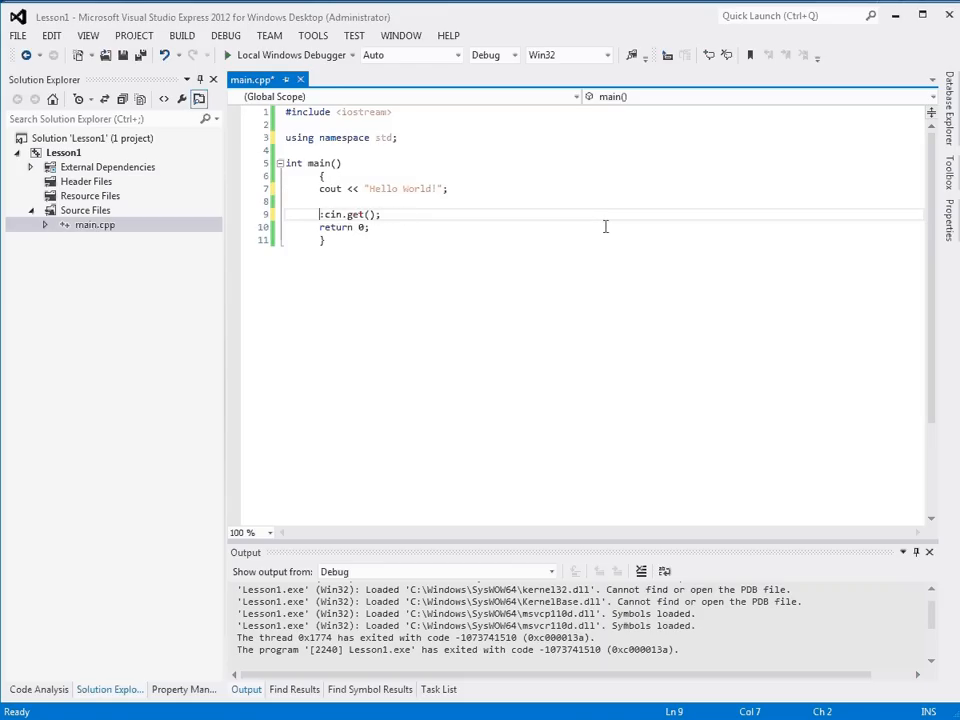
{"action": "key", "text": "Backspace"}
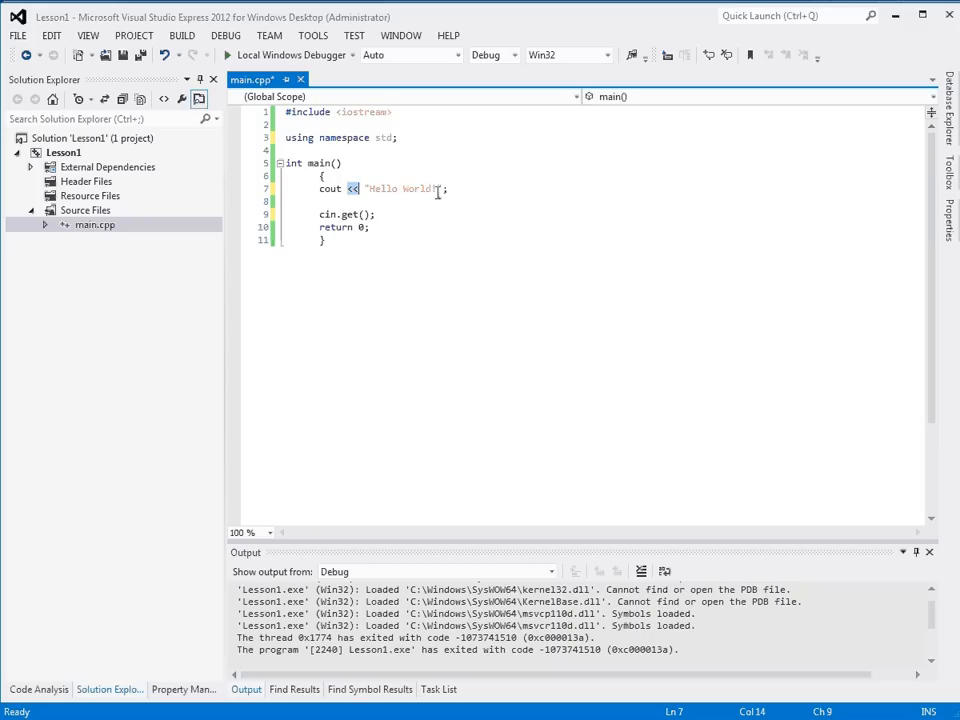
{"action": "left_click_drag", "start_coordinate": [366, 188], "coordinate": [440, 188]}
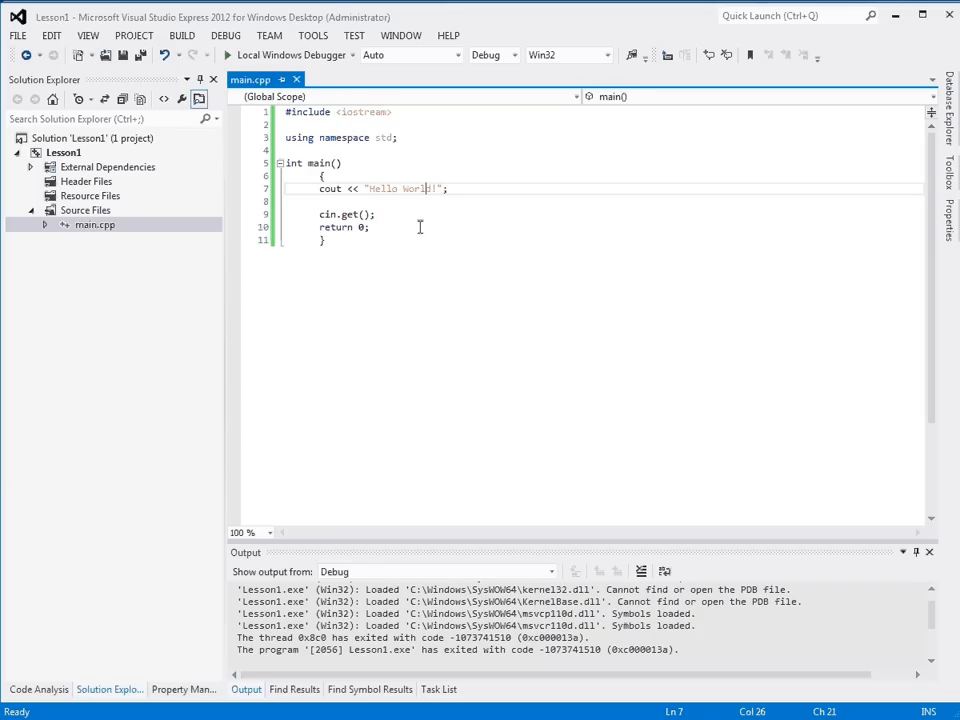
{"action": "double_click", "coordinate": [324, 214]}
{"action": "type", "text": "//"}
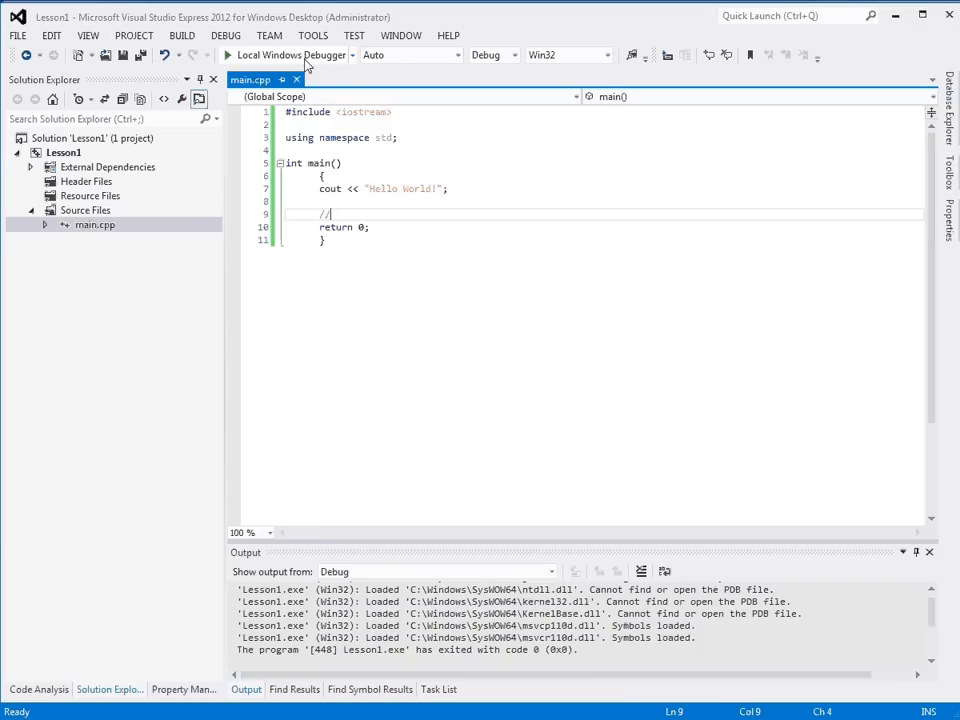
{"action": "mouse_move", "coordinate": [388, 198]}
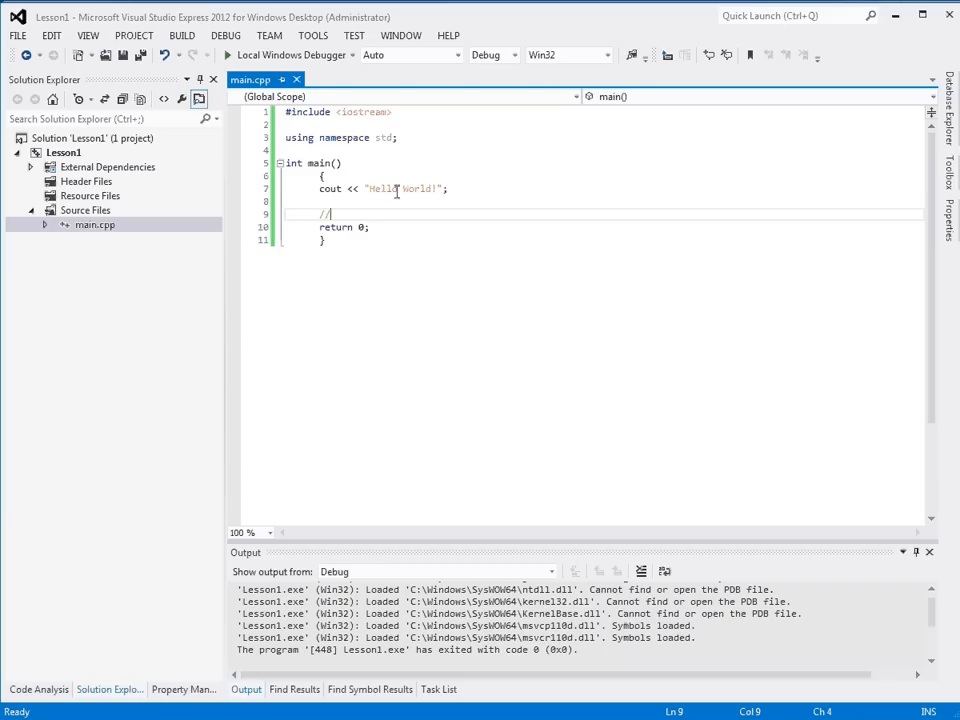
{"action": "mouse_move", "coordinate": [388, 216]}
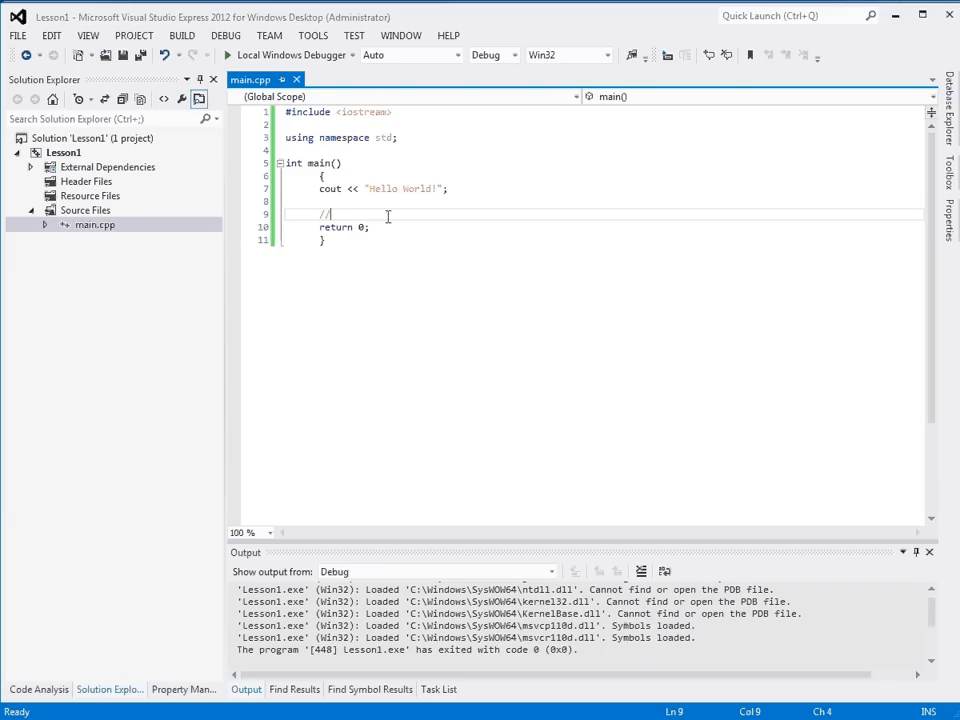
- Restore the cin.get(); line in place of the comment and save main.cpp
{"action": "type", "text": "cin.get()"}
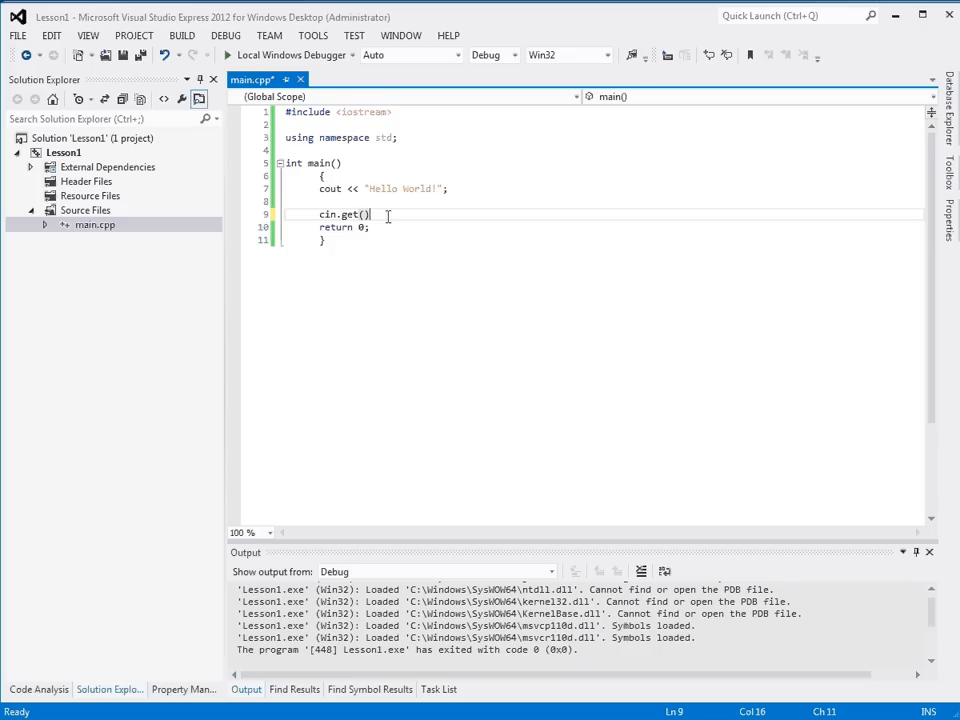
{"action": "type", "text": ";"}
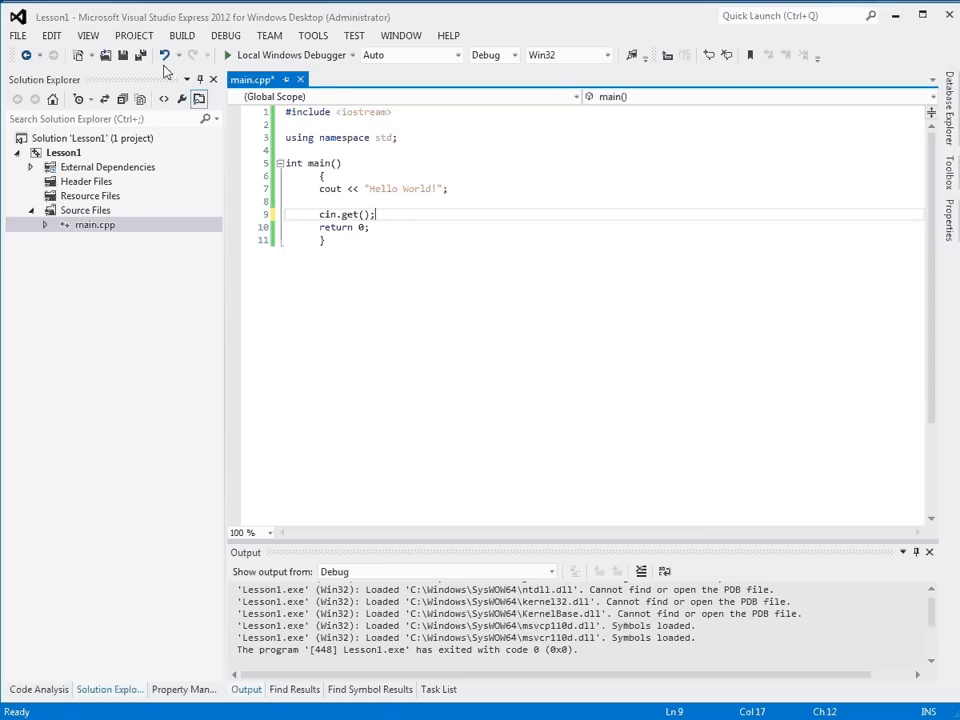
{"action": "key", "text": "ctrl+s"}
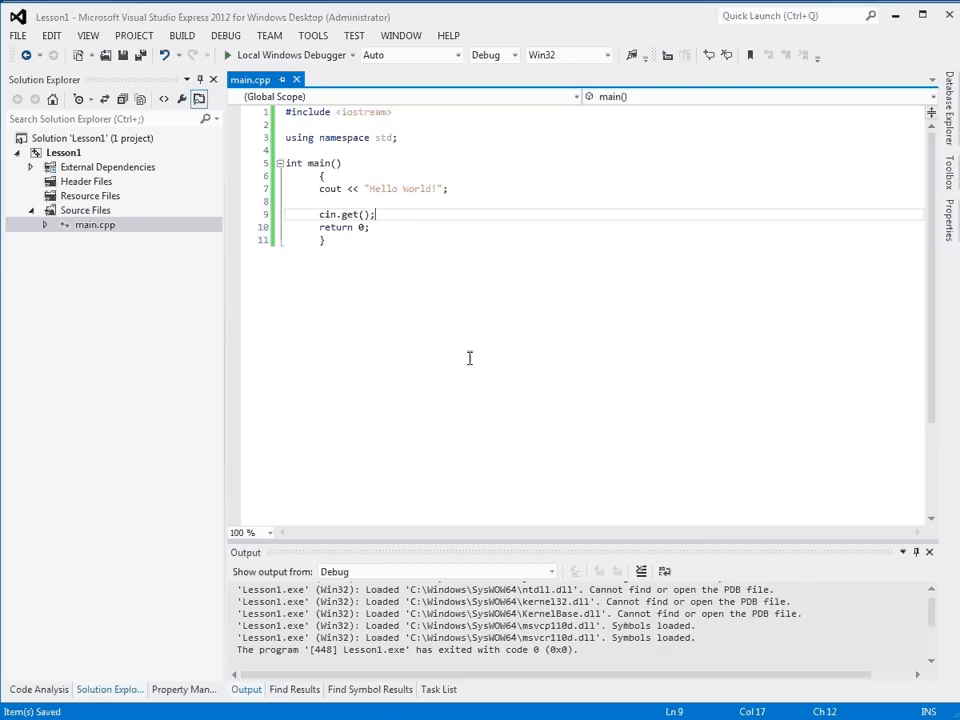